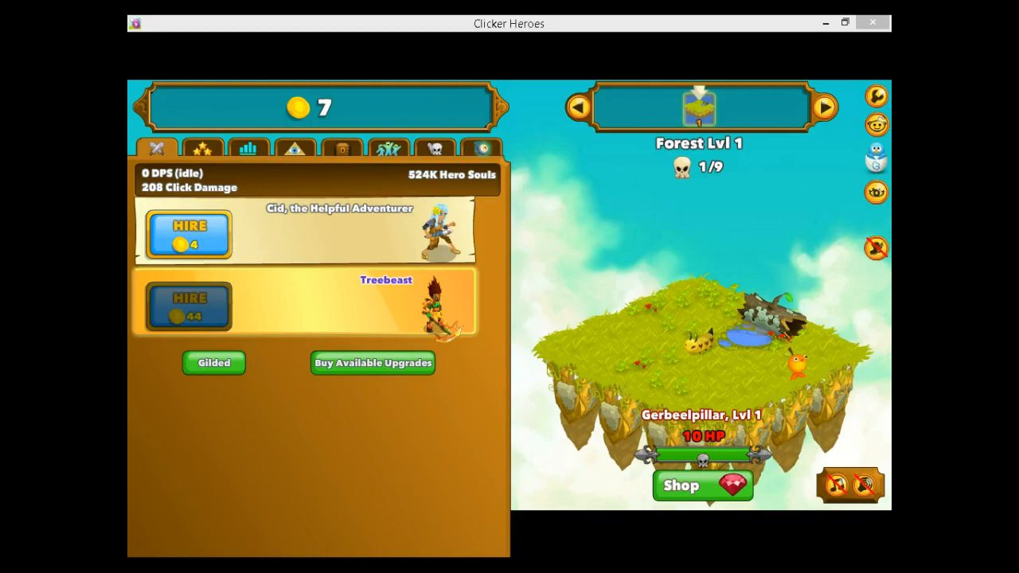
pyautogui.moveTo(620, 311)
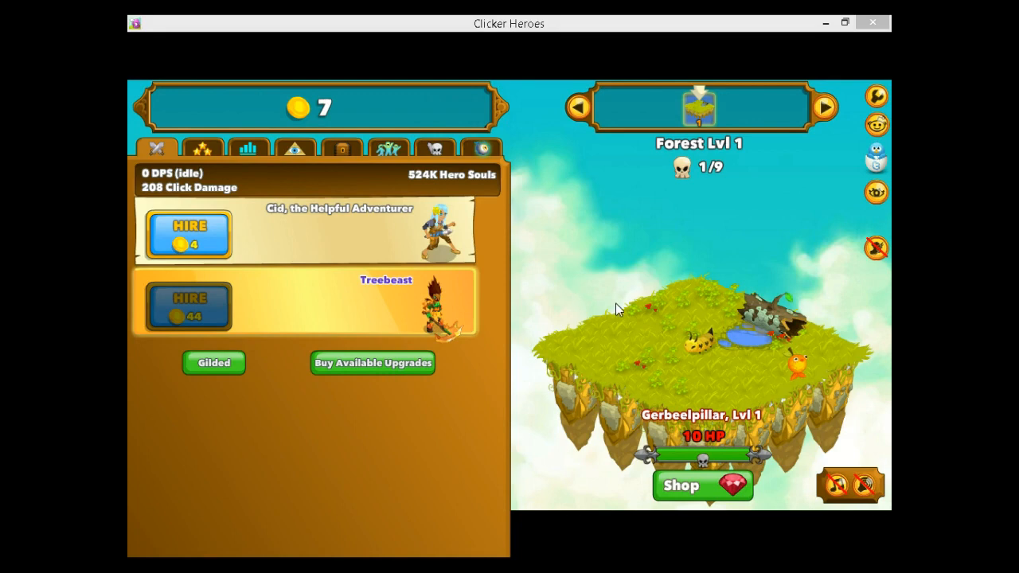
pyautogui.moveTo(513, 151)
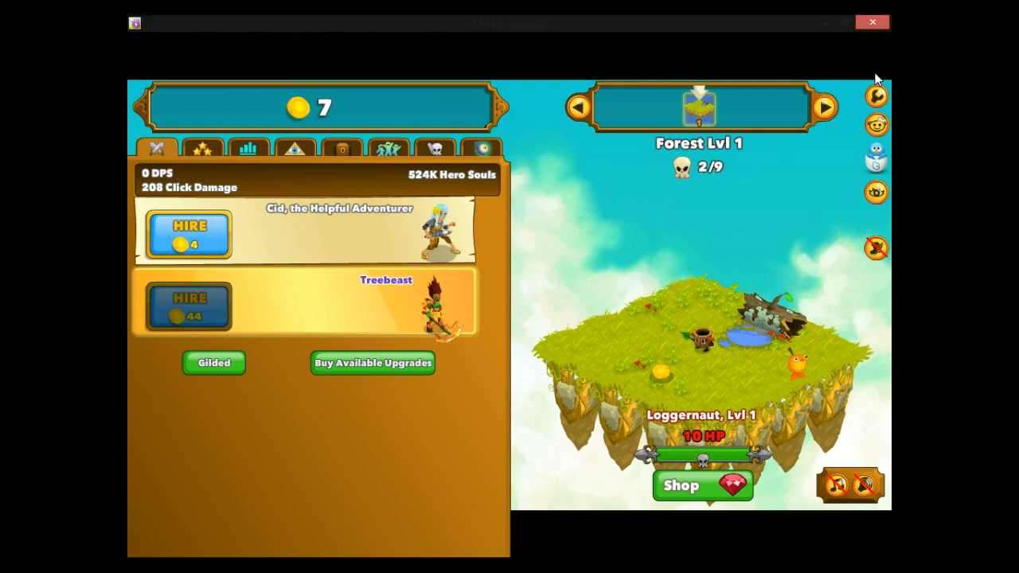
pyautogui.moveTo(363, 245)
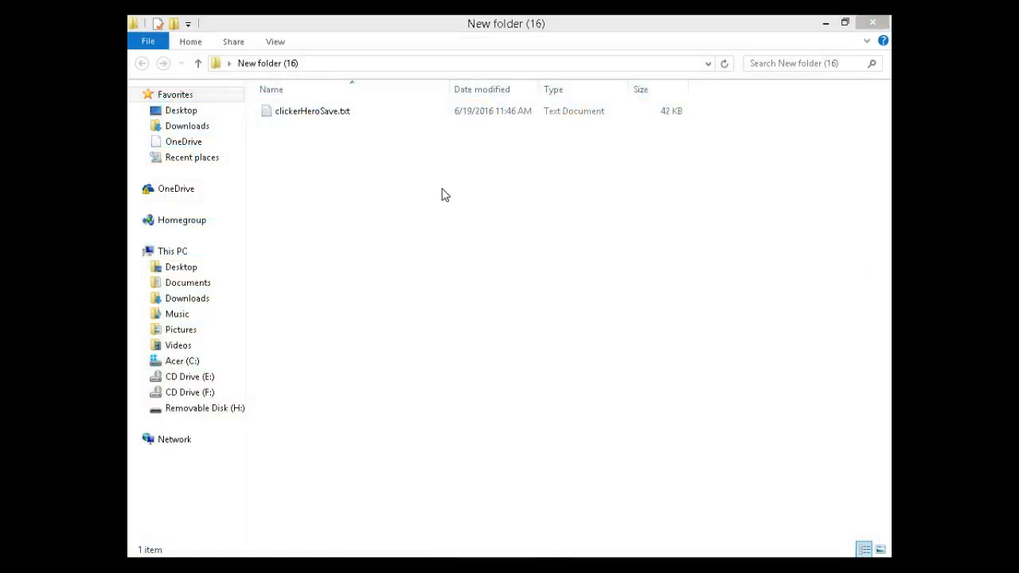
# - Browse Steam userdata > account > 363970 > remote and open clickerHeroesSave.txt in Notepad
pyautogui.click(312, 111)
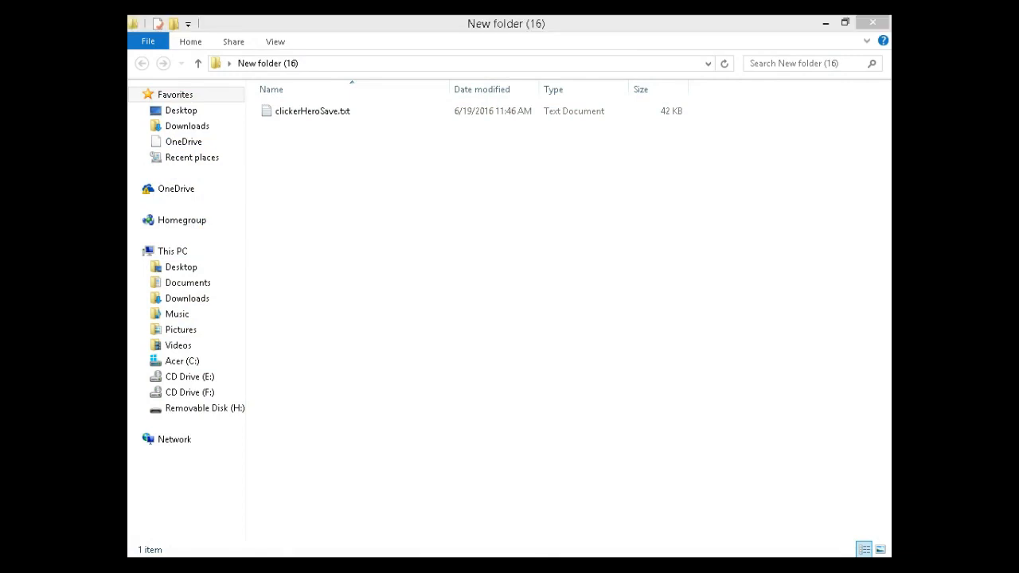
pyautogui.doubleClick(312, 110)
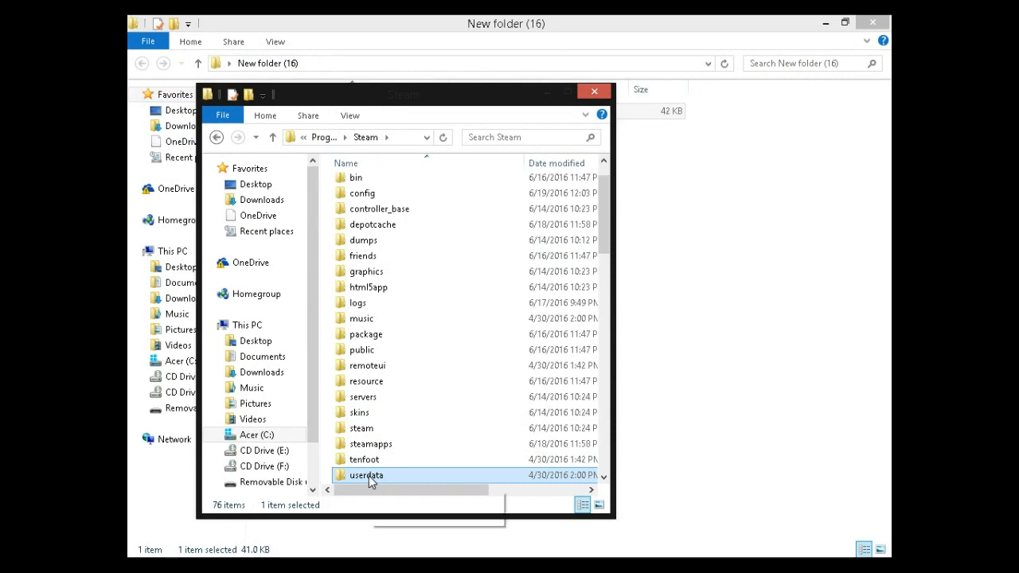
pyautogui.moveTo(367, 475)
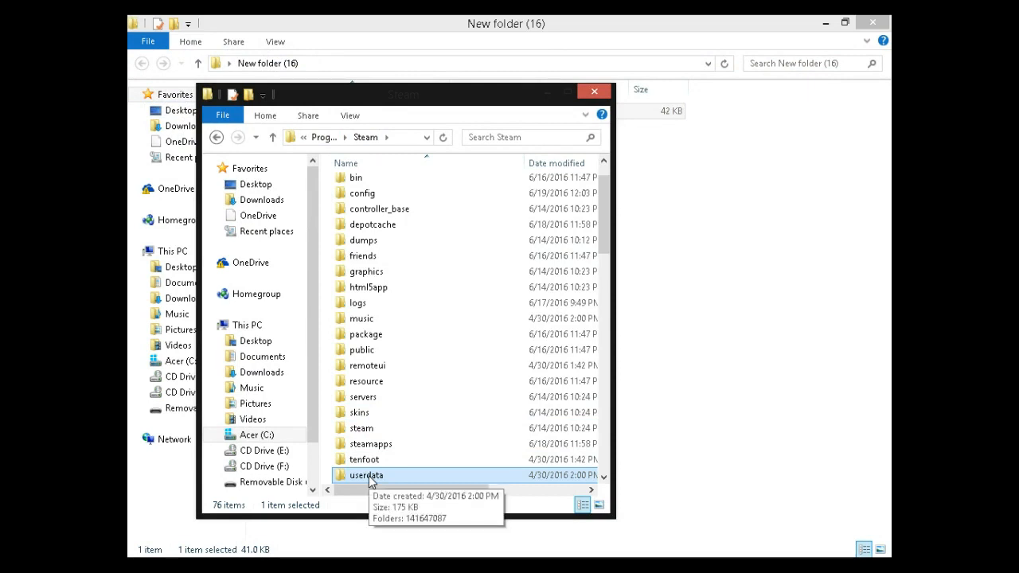
pyautogui.doubleClick(366, 475)
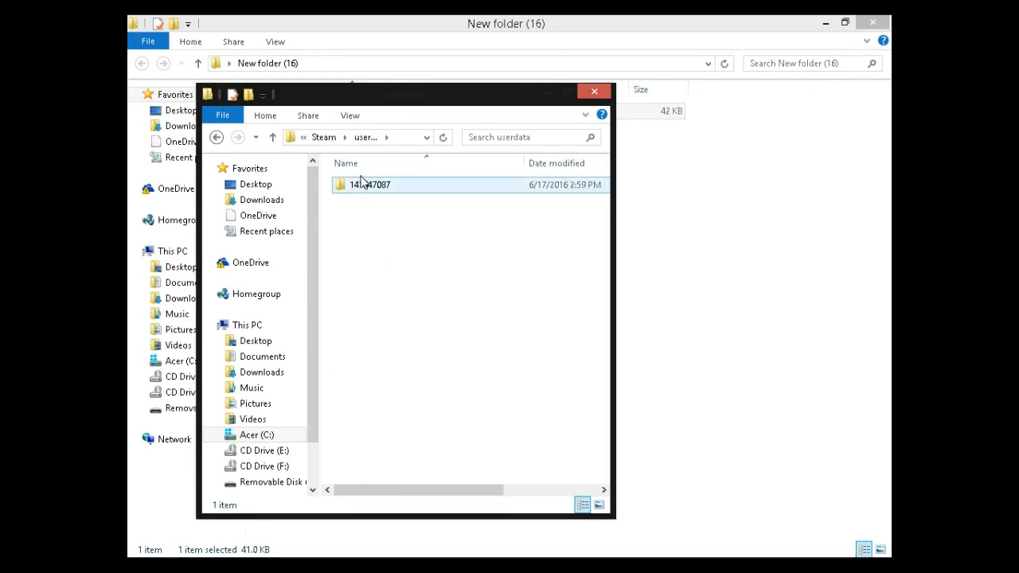
pyautogui.doubleClick(369, 184)
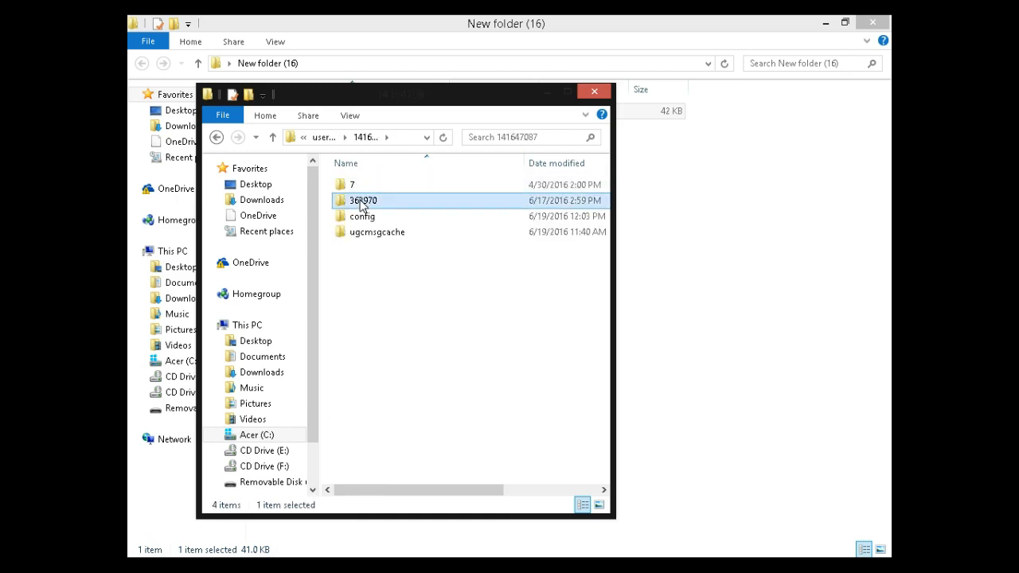
pyautogui.doubleClick(363, 200)
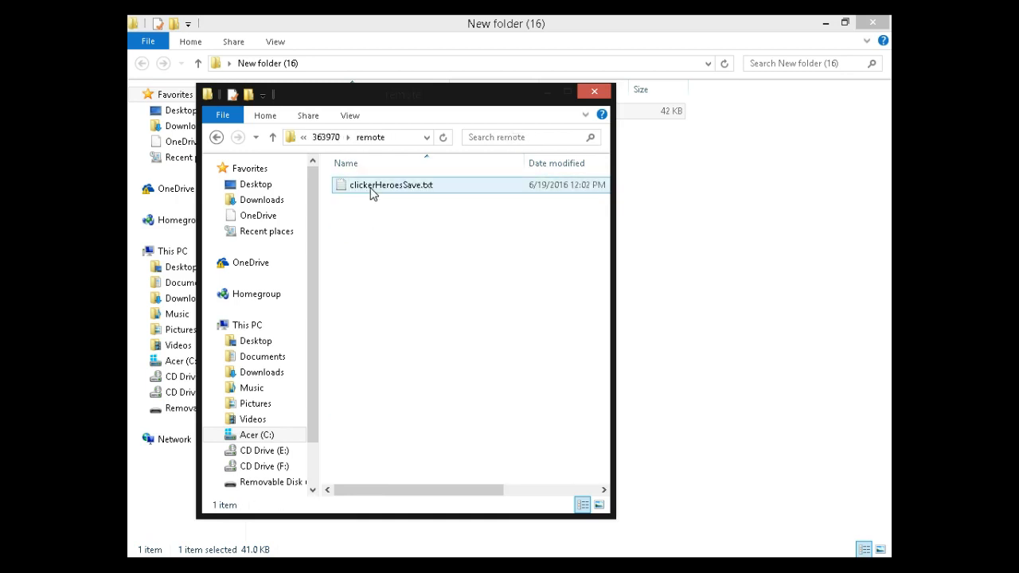
pyautogui.doubleClick(392, 184)
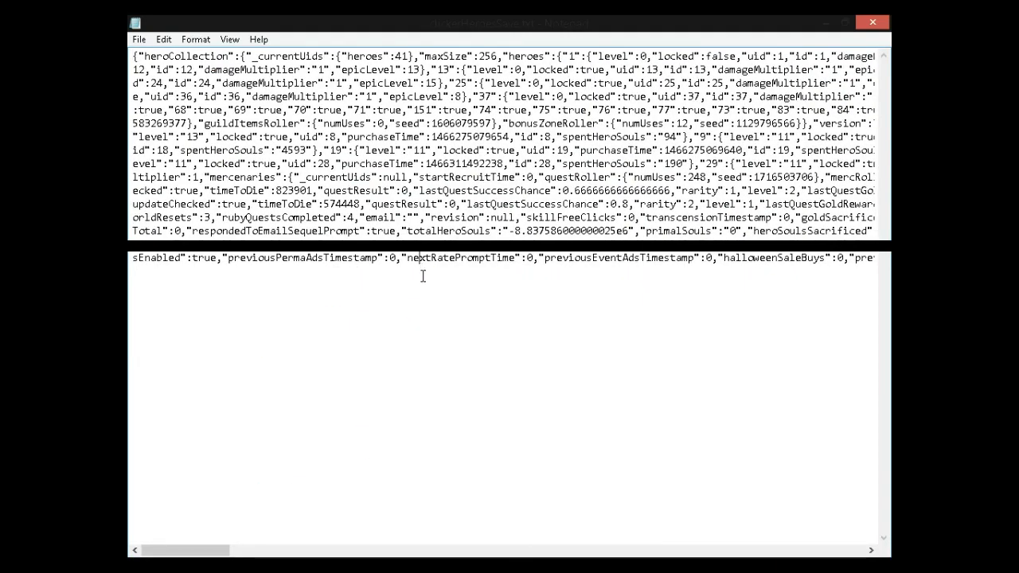
# - Search the save text for 'gold' to reach the gold value of about 7.94
pyautogui.press('Ctrl+f')
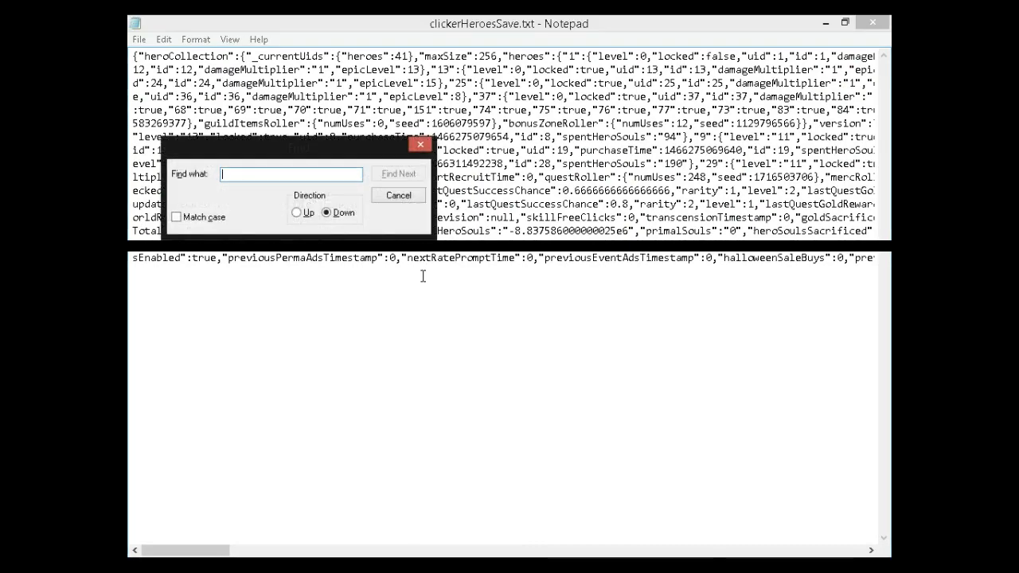
pyautogui.write('gold')
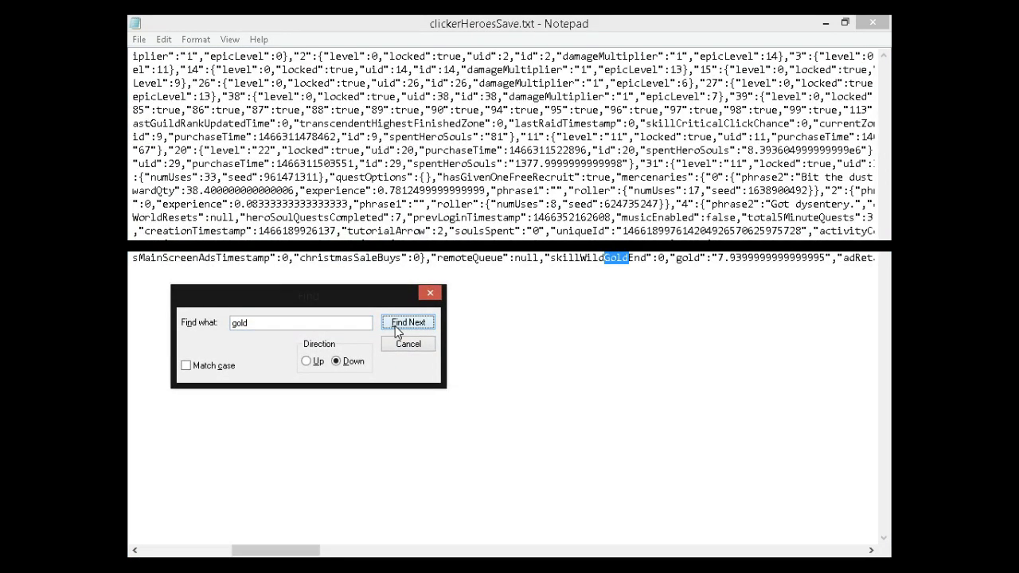
pyautogui.click(409, 323)
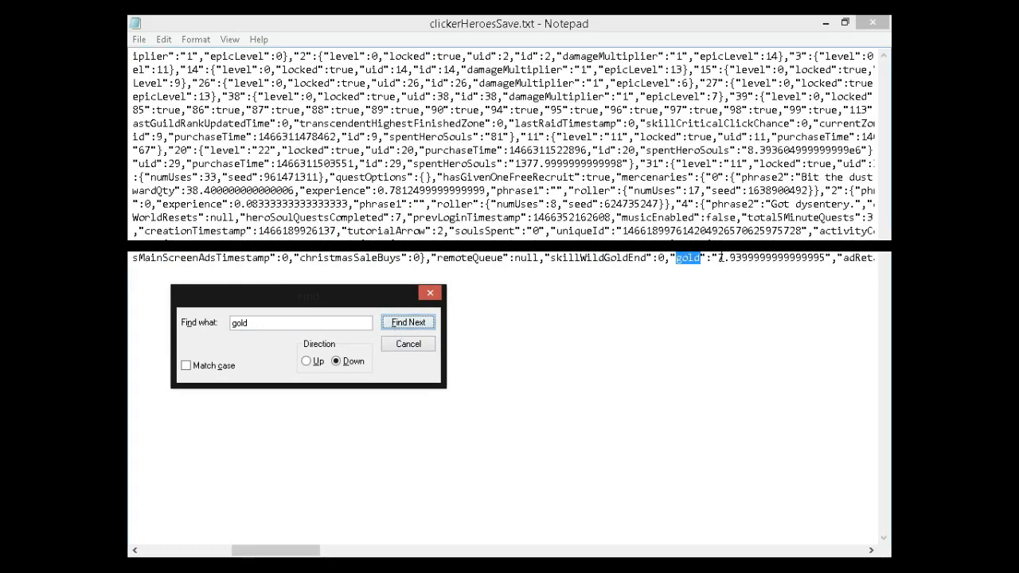
pyautogui.click(408, 322)
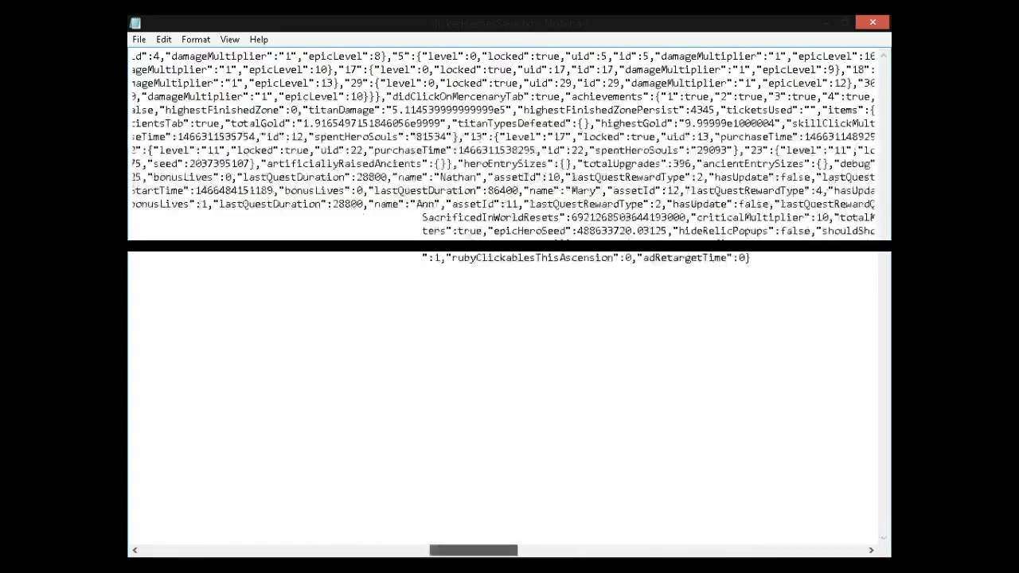
# - Scroll to the first hero entry, set damageMultiplier to 999999 and save the file
pyautogui.hscroll(-3)
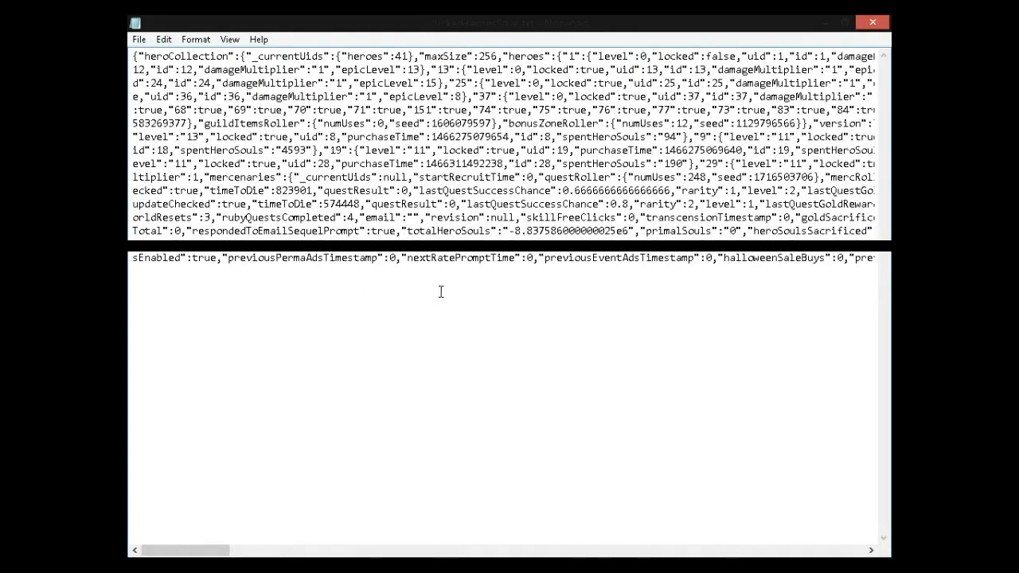
pyautogui.moveTo(296, 381)
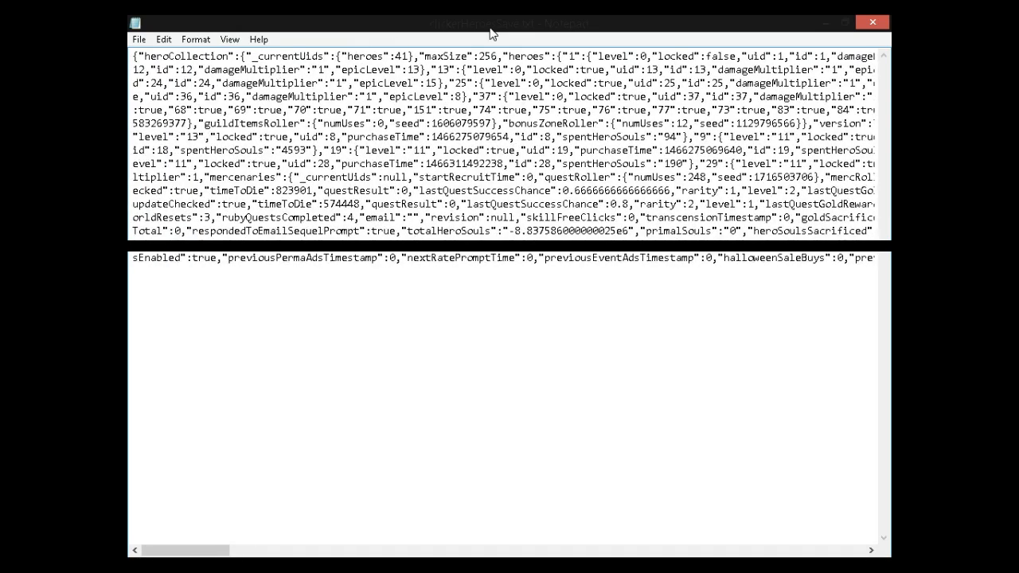
pyautogui.moveTo(446, 170)
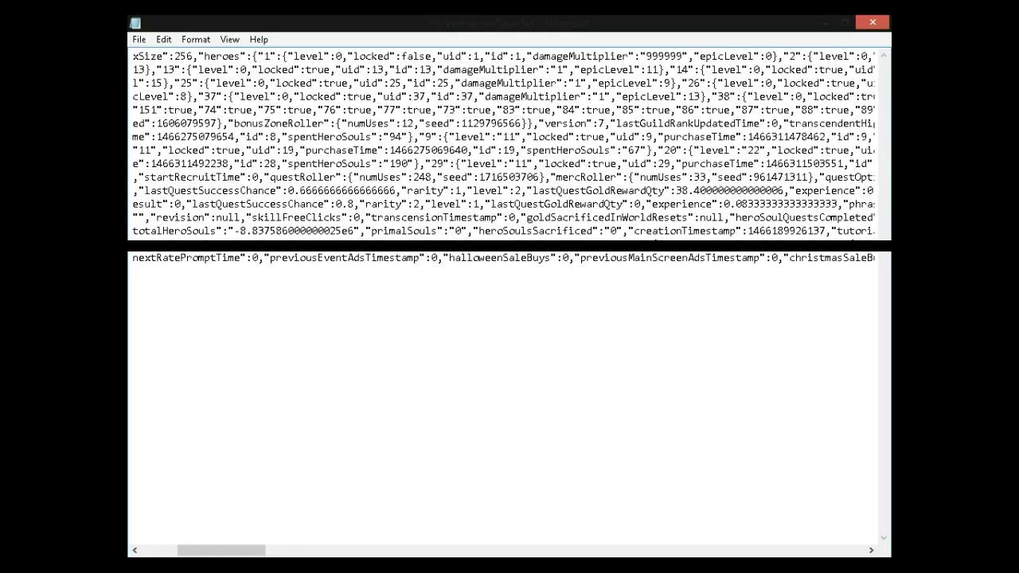
pyautogui.click(139, 39)
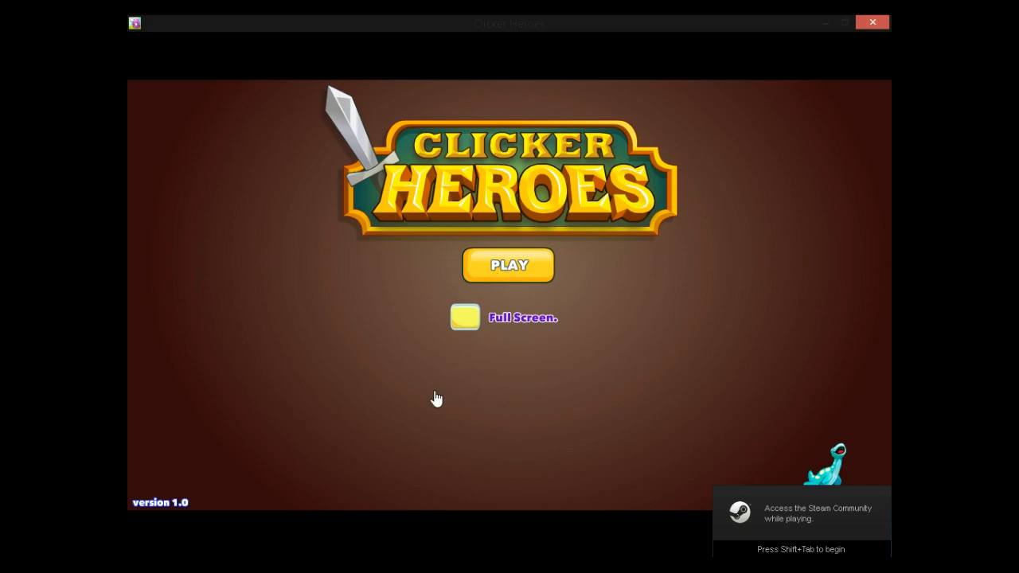
pyautogui.moveTo(390, 333)
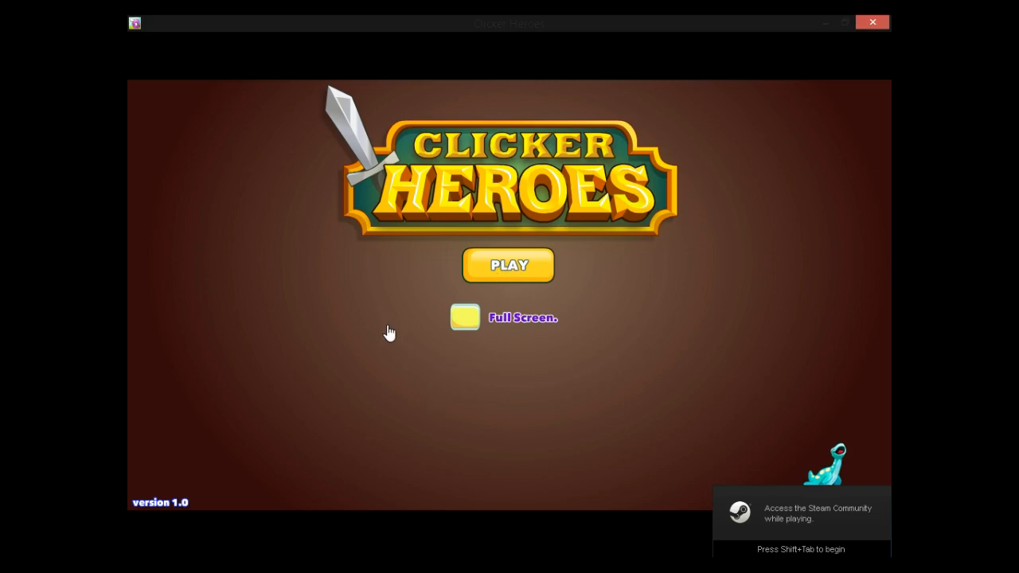
# - Start playing from the title screen on the save holding 9.999e10000004 gold
pyautogui.click(508, 265)
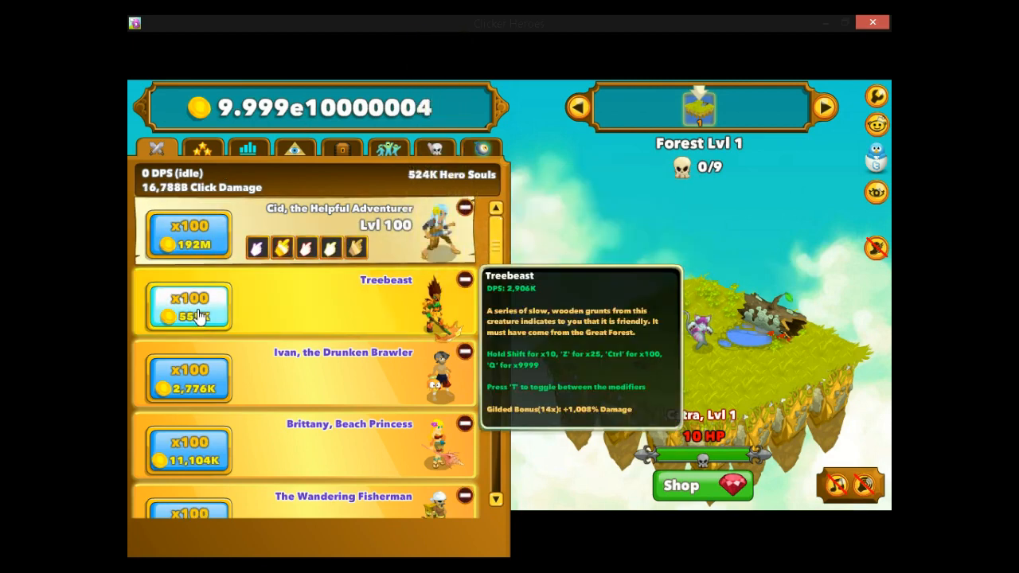
# - Buy 100 Treebeast levels, 300 Wepwawet levels, and Wepwawet's next upgrade
pyautogui.click(189, 306)
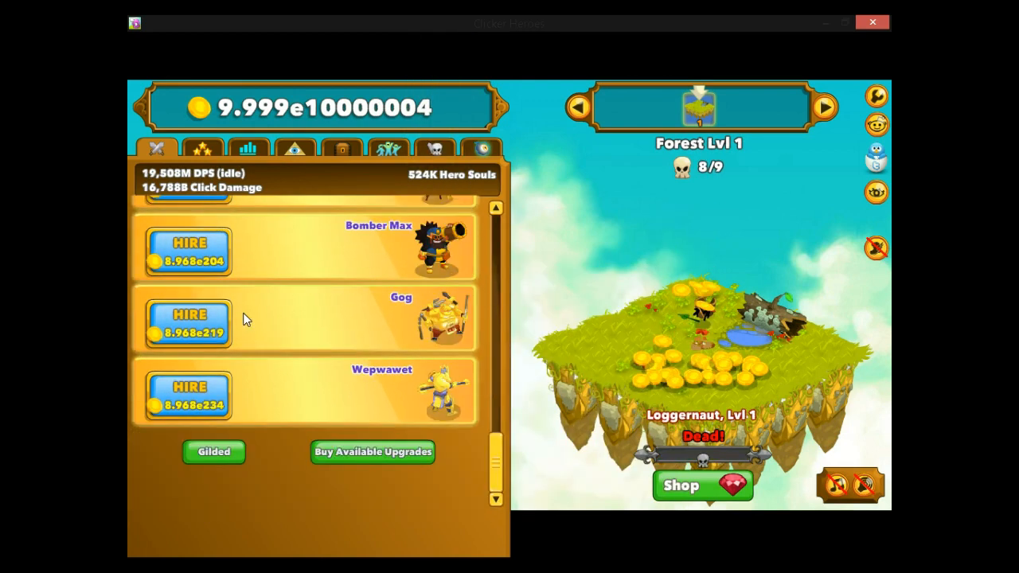
pyautogui.click(189, 394)
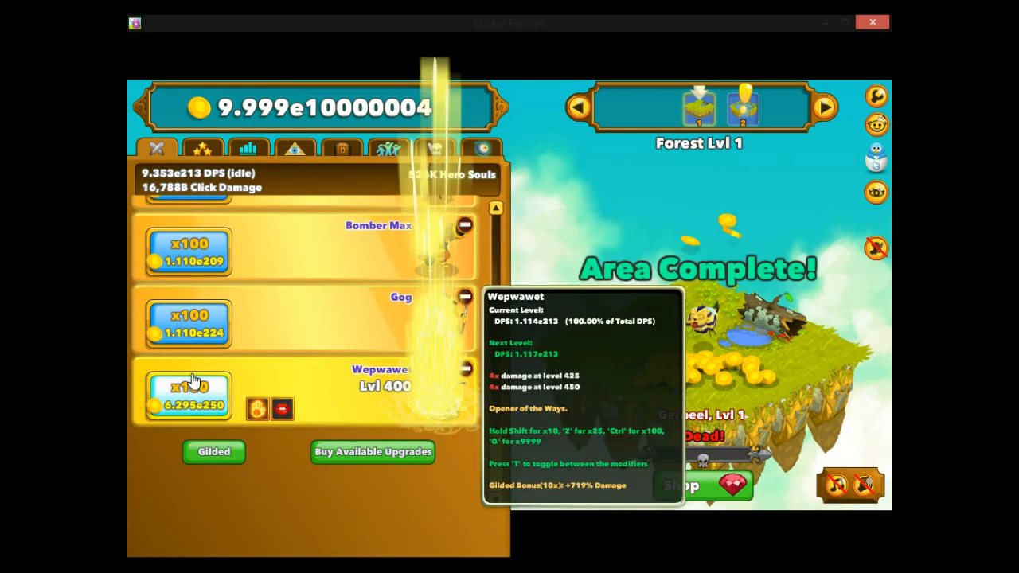
pyautogui.click(190, 388)
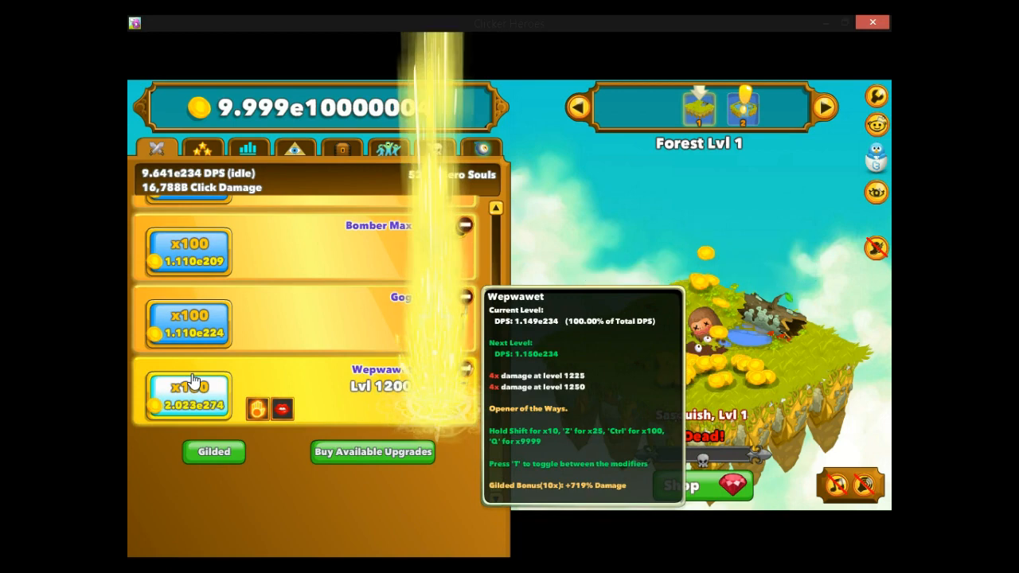
pyautogui.click(188, 395)
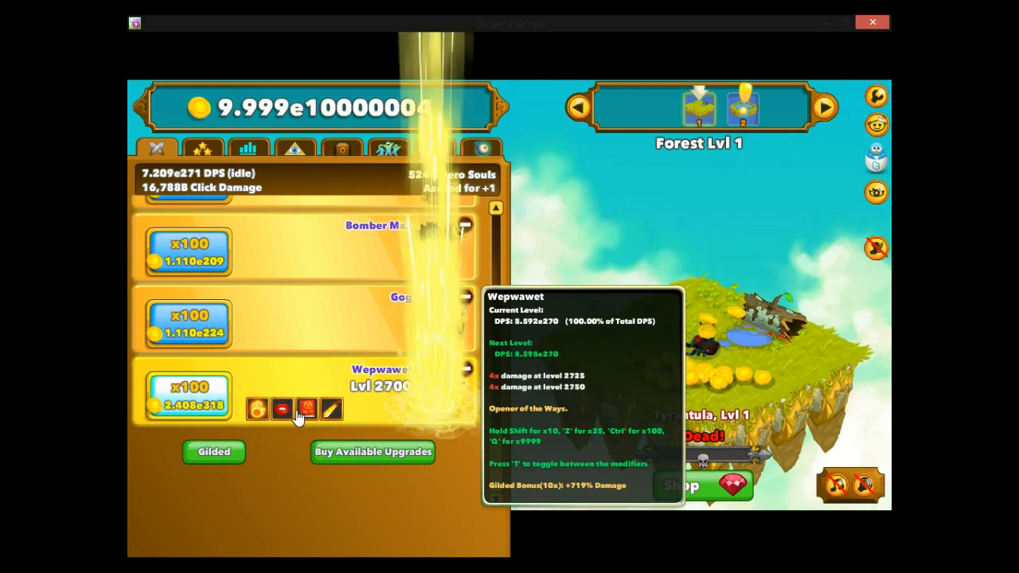
pyautogui.click(307, 408)
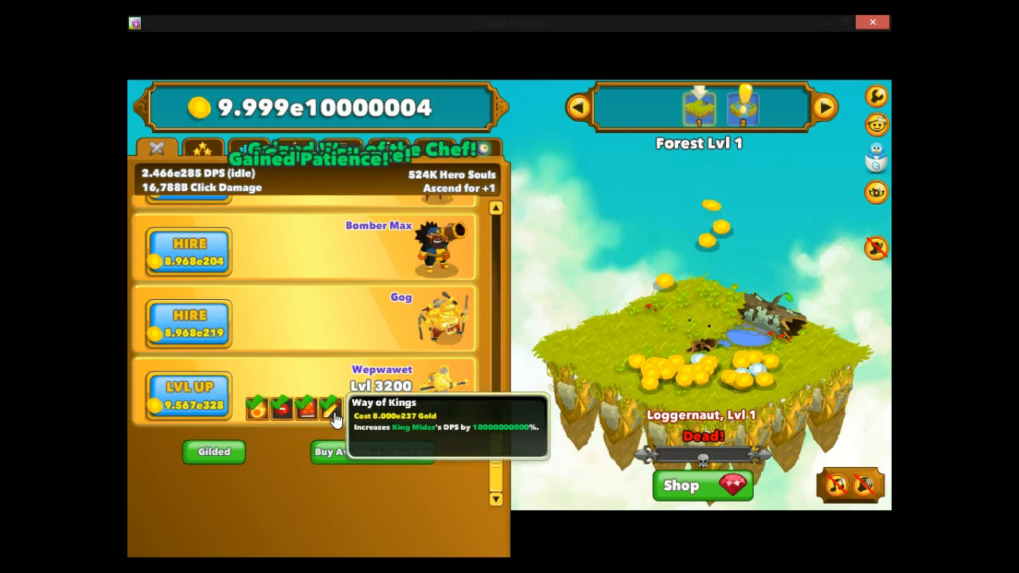
# - Level King Midas, buy his Gold Blade upgrade, and level up Cid
pyautogui.scroll(-3)
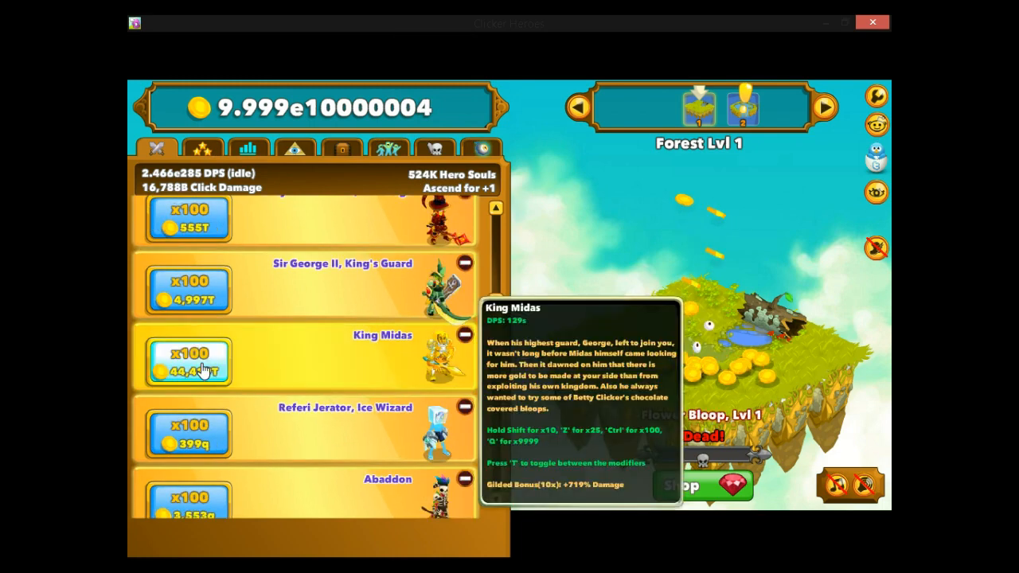
pyautogui.click(188, 360)
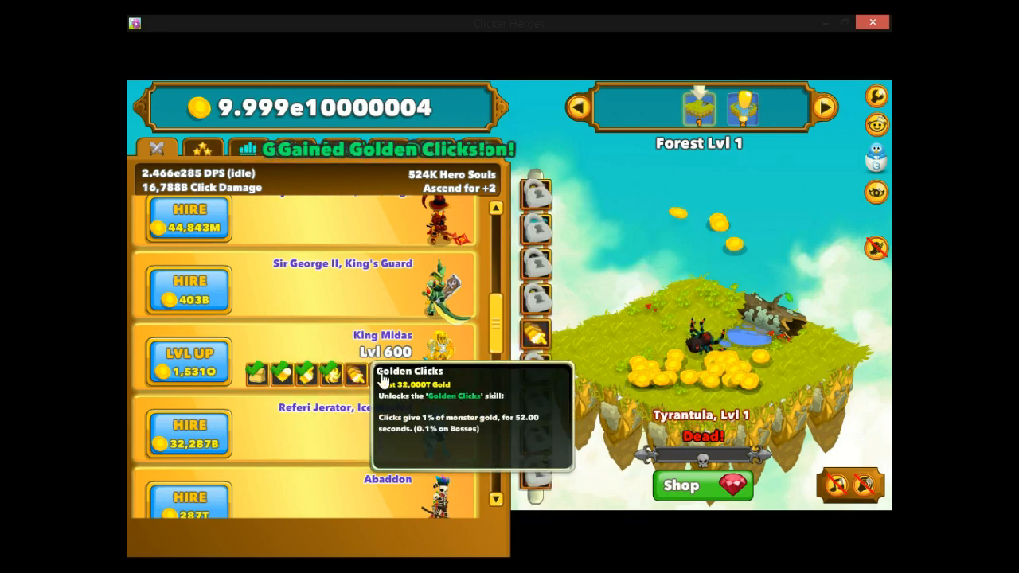
pyautogui.moveTo(363, 353)
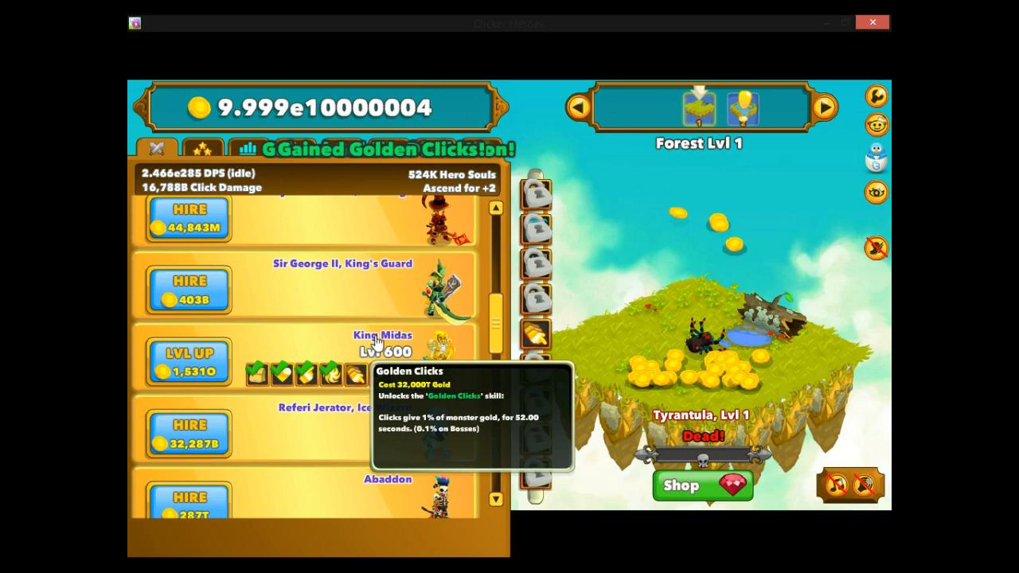
pyautogui.moveTo(382, 374)
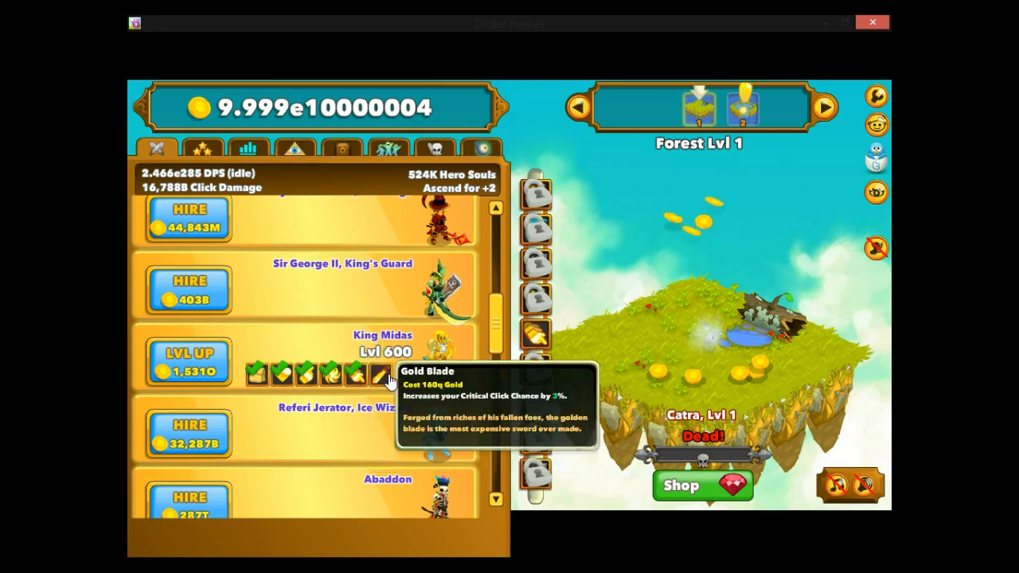
pyautogui.click(380, 372)
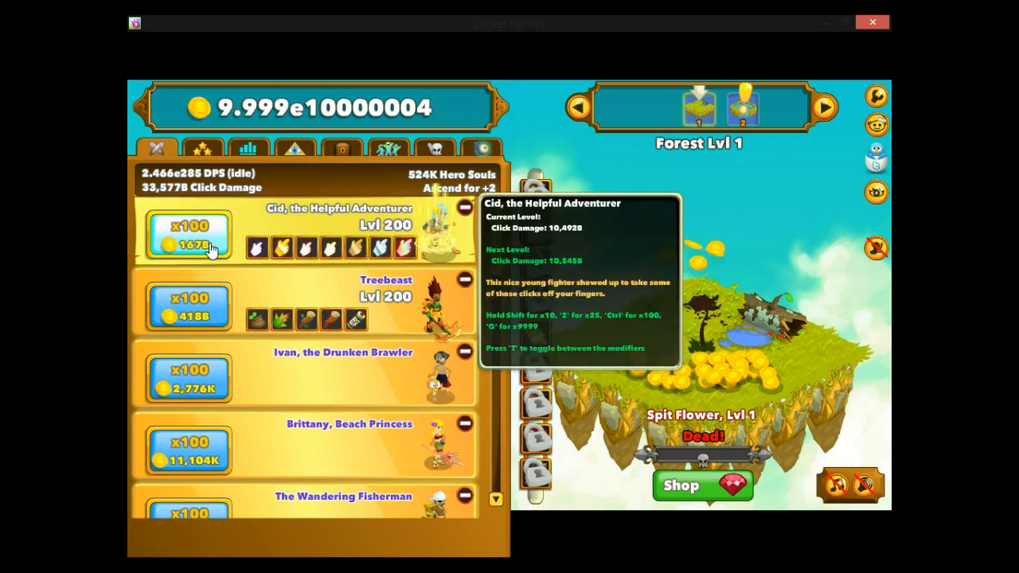
pyautogui.click(188, 232)
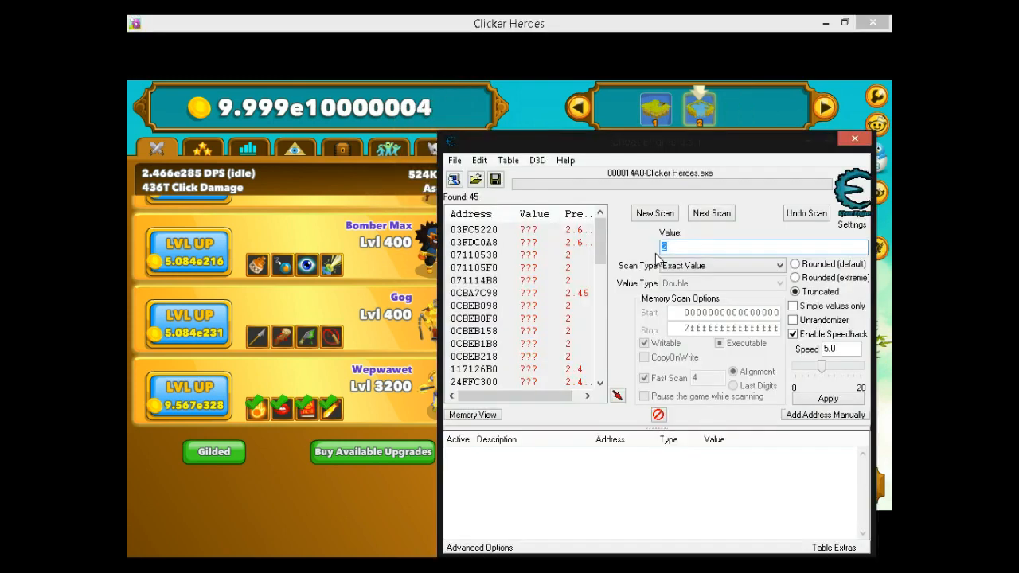
# - Run a Cheat Engine scan for value 32 and dismiss the 'No readable memory' error
pyautogui.write('32')
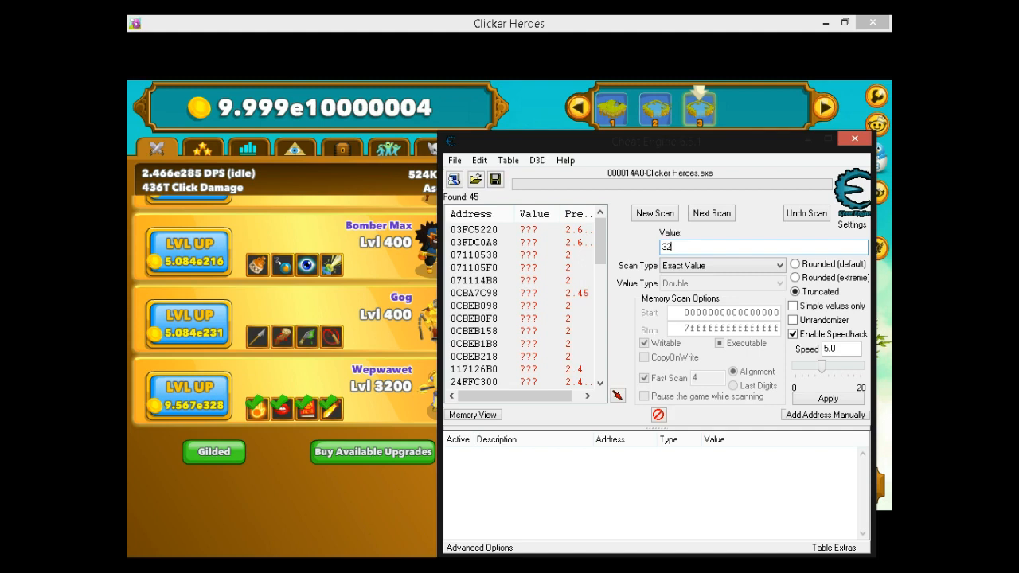
pyautogui.click(711, 212)
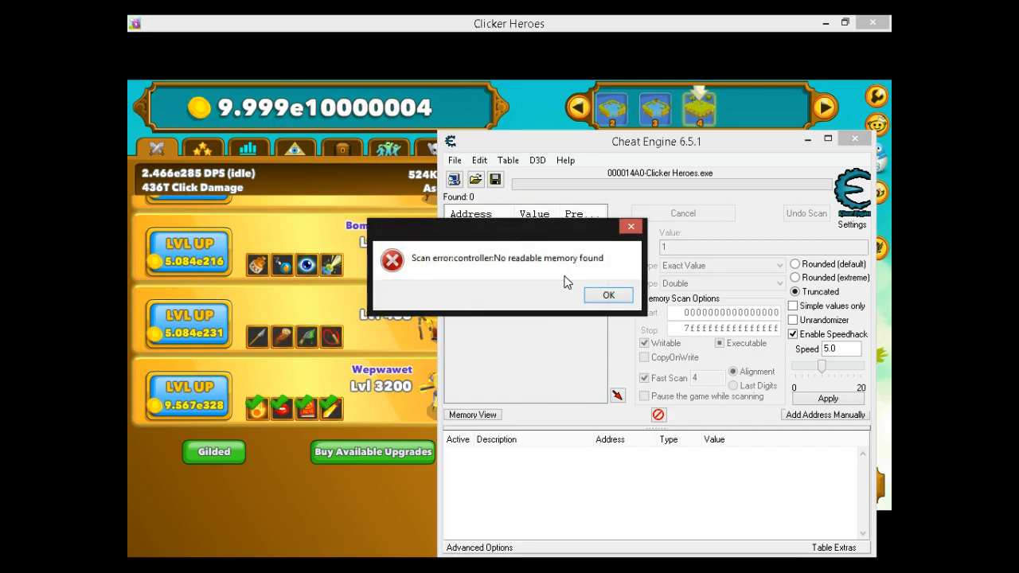
pyautogui.click(607, 295)
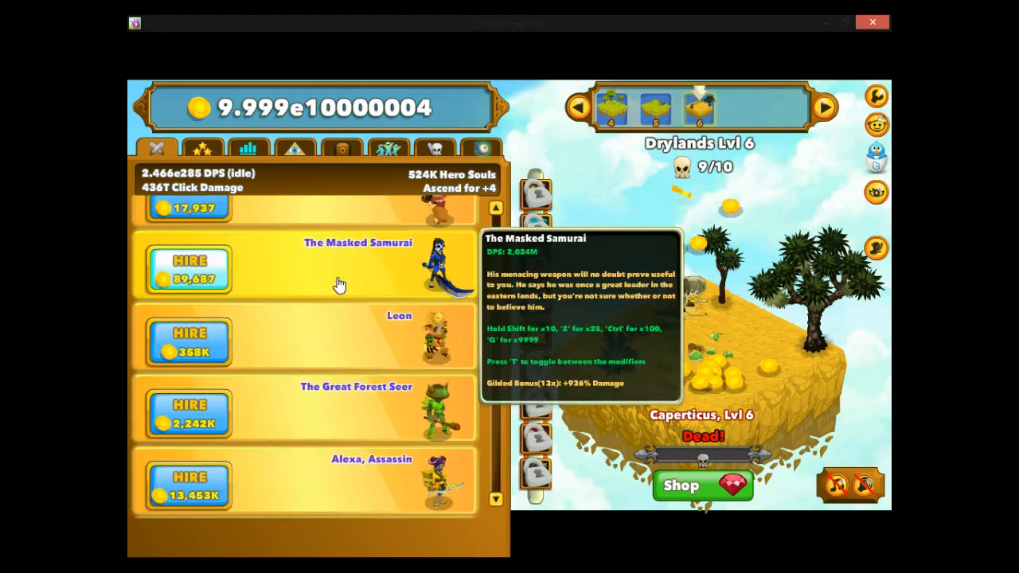
pyautogui.moveTo(365, 268)
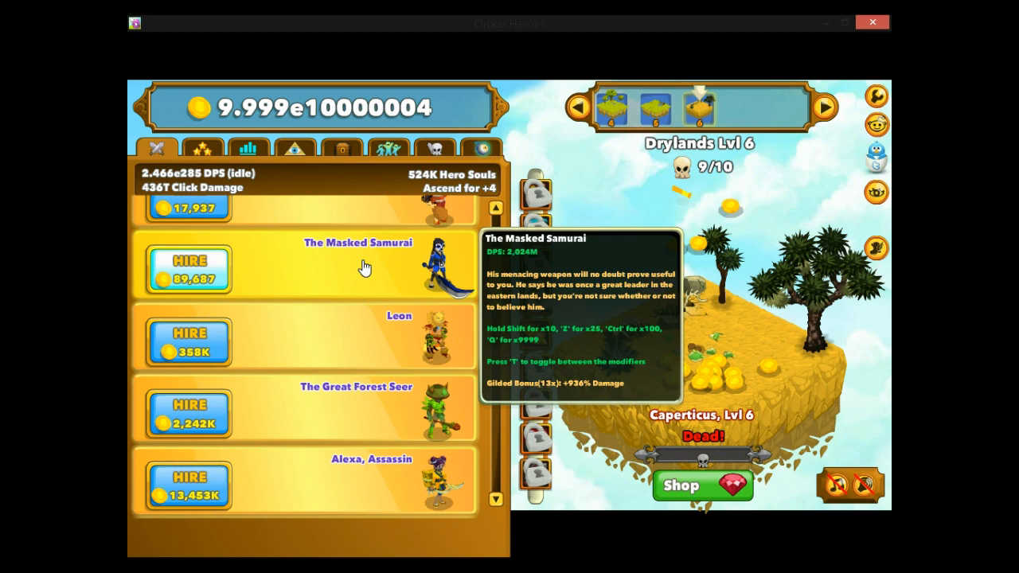
pyautogui.moveTo(412, 273)
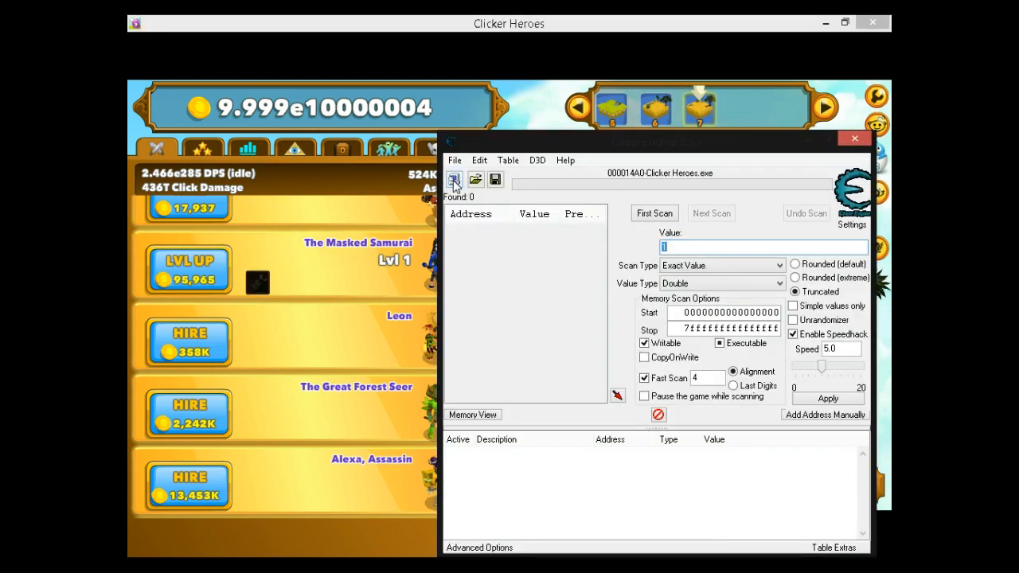
# - Reattach to Clicker Heroes.exe and scan until the Masked Samurai's level address is isolated
pyautogui.click(454, 179)
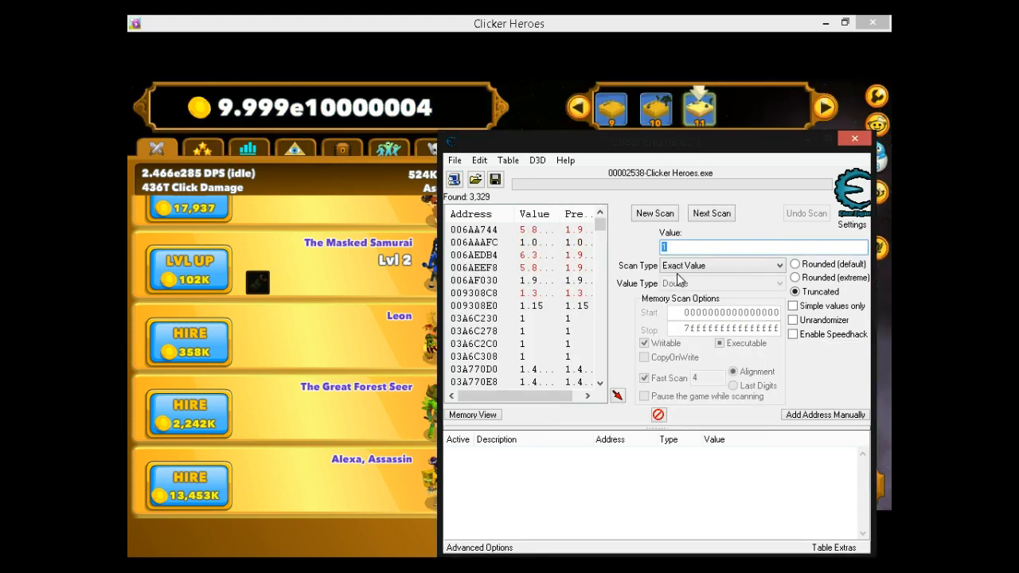
pyautogui.click(710, 213)
pyautogui.write('99999')
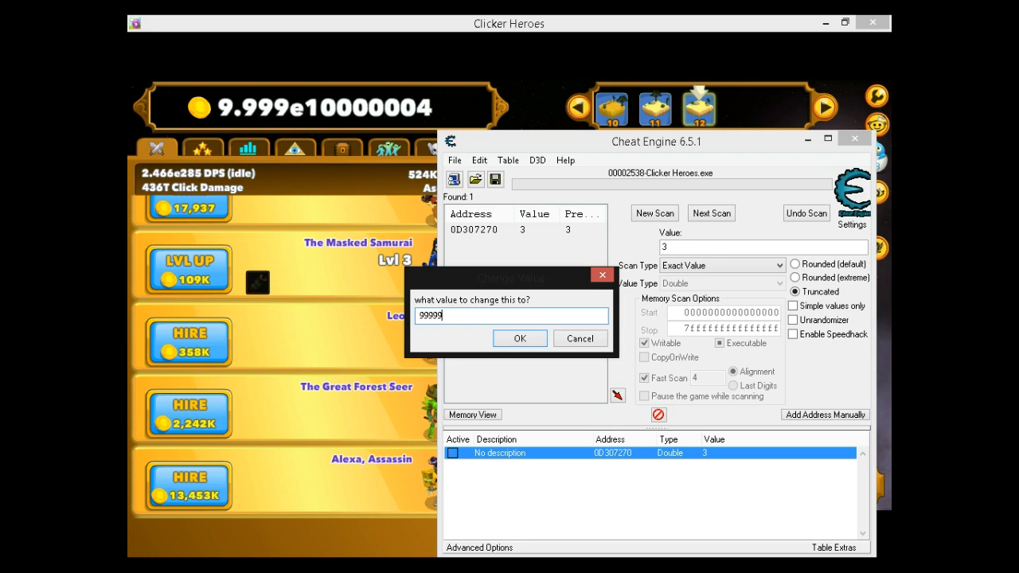
# - Confirm the hero level address's new value of 99999
pyautogui.click(519, 339)
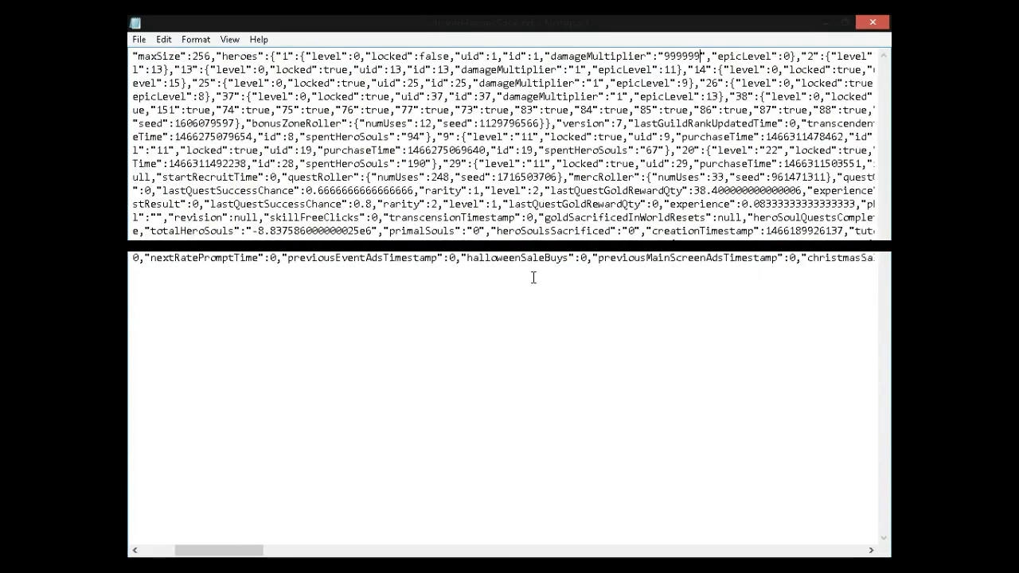
pyautogui.hscroll(3)
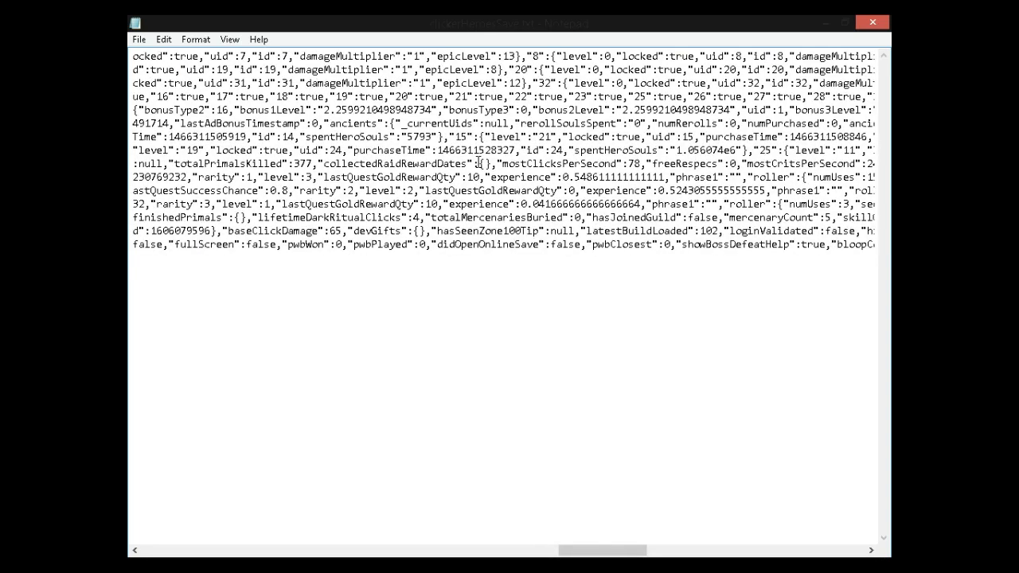
pyautogui.hscroll(3)
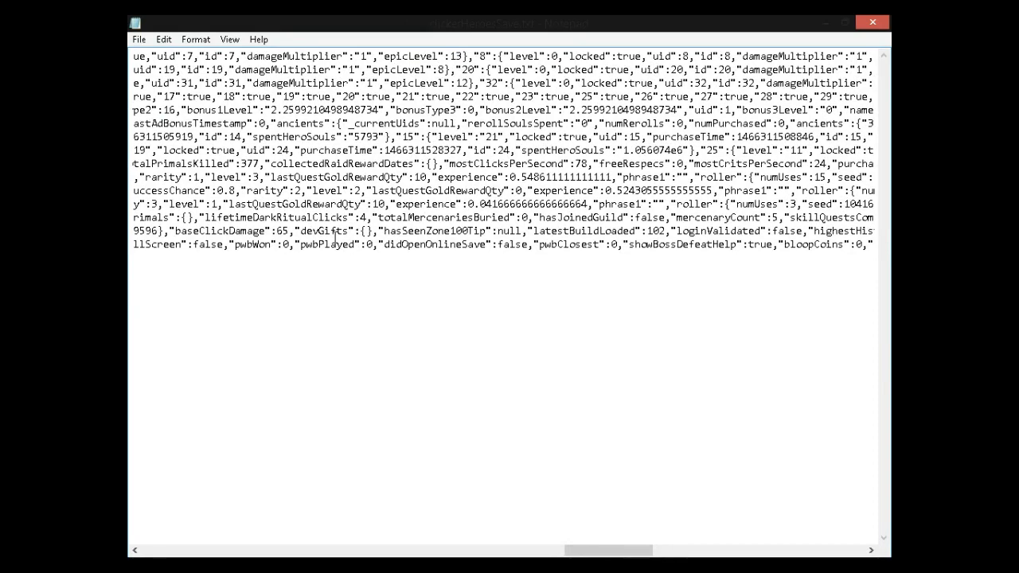
pyautogui.hscroll(-3)
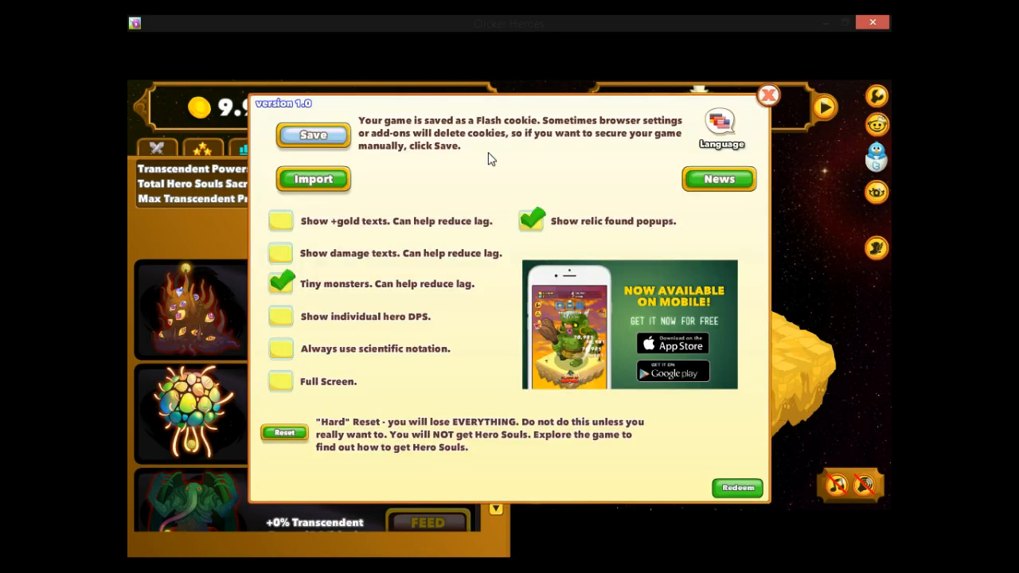
# - Import the edited save and attack monsters in Caverns zone 51
pyautogui.click(767, 94)
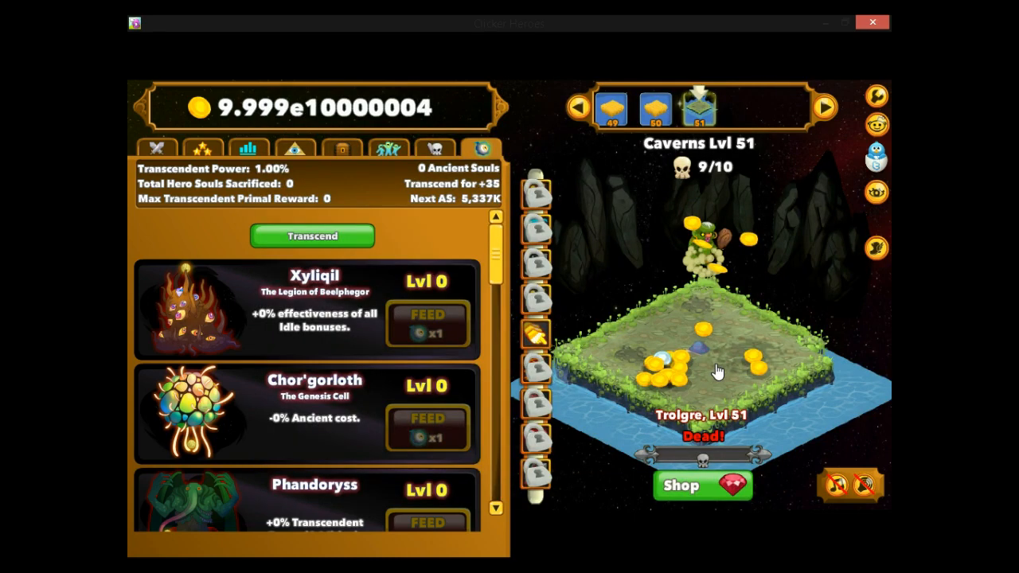
pyautogui.click(826, 107)
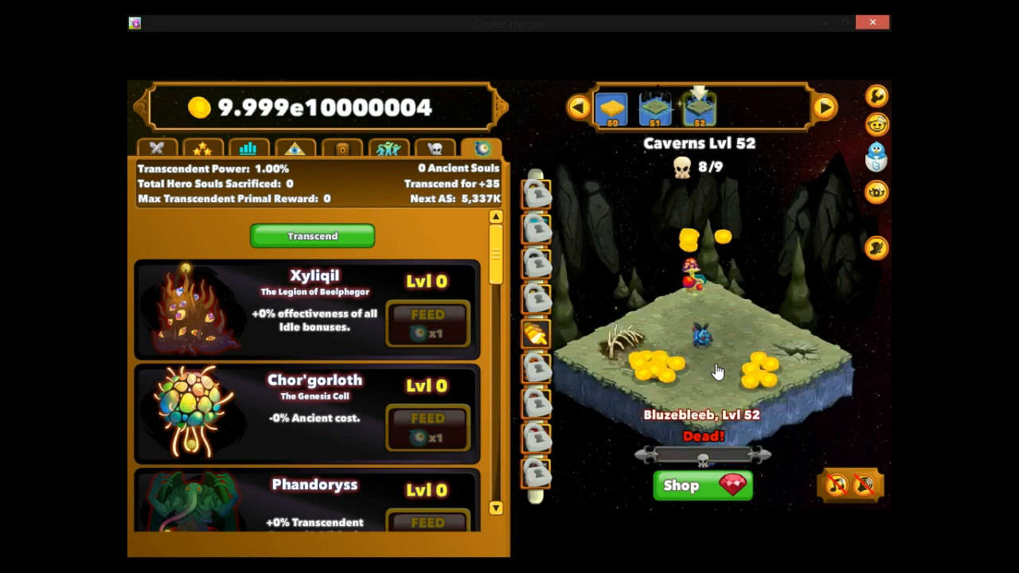